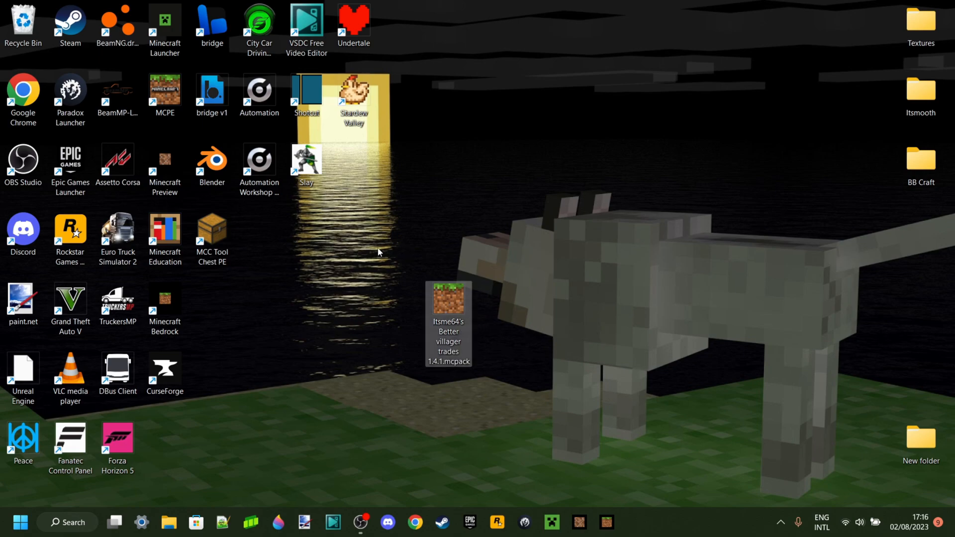
{"action": "mouse_move", "coordinate": [544, 404]}
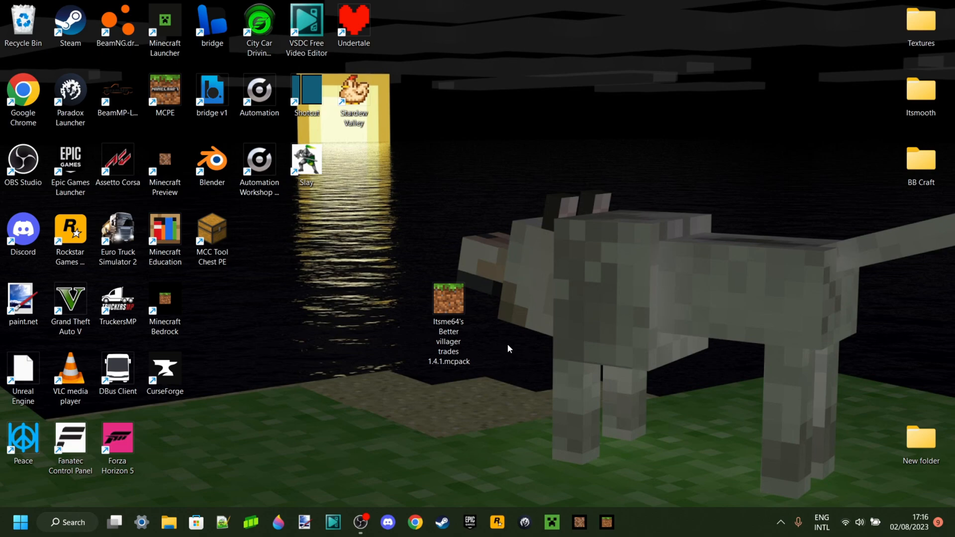
{"action": "mouse_move", "coordinate": [398, 260]}
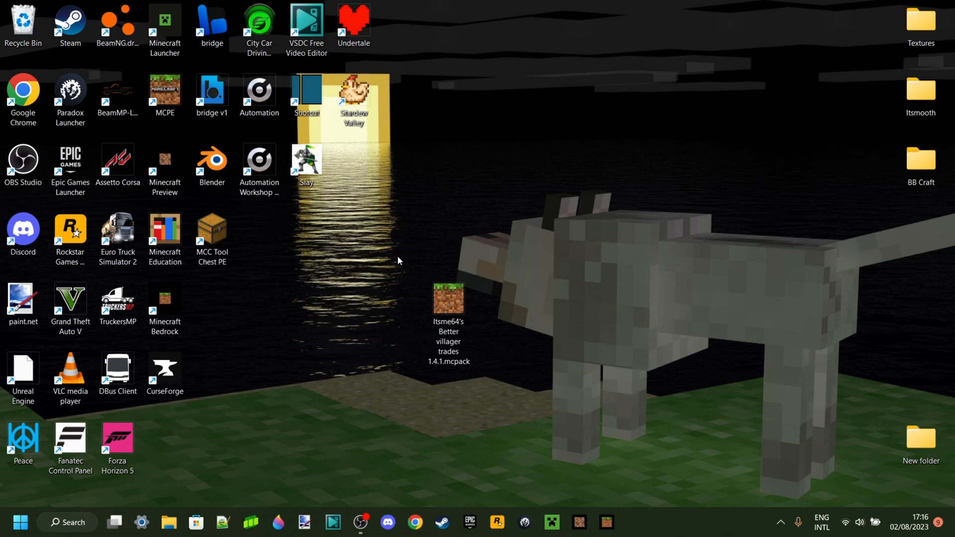
{"action": "mouse_move", "coordinate": [414, 282]}
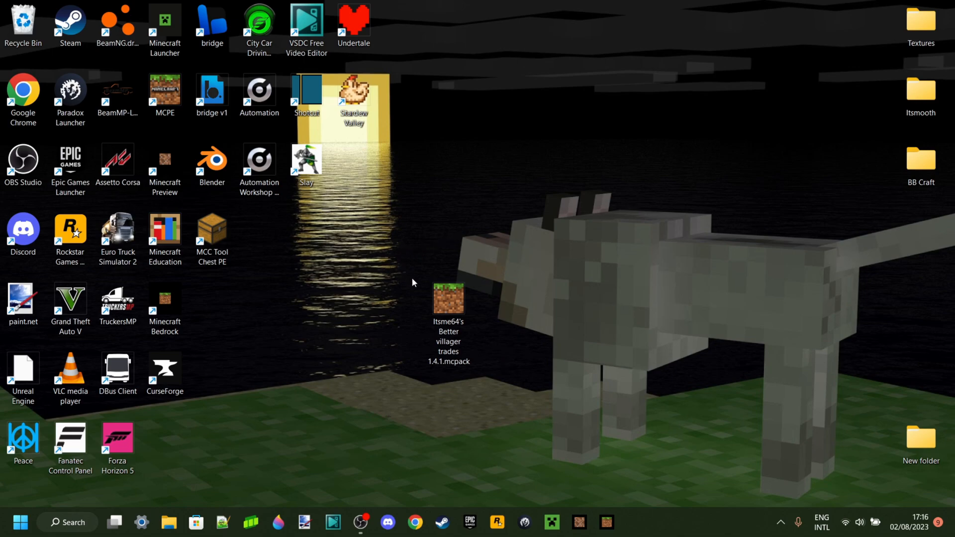
Step: Import Itsme64's Better Villager Trades .mcpack from the desktop, launching Minecraft 1.20.10
{"action": "left_click", "coordinate": [450, 303]}
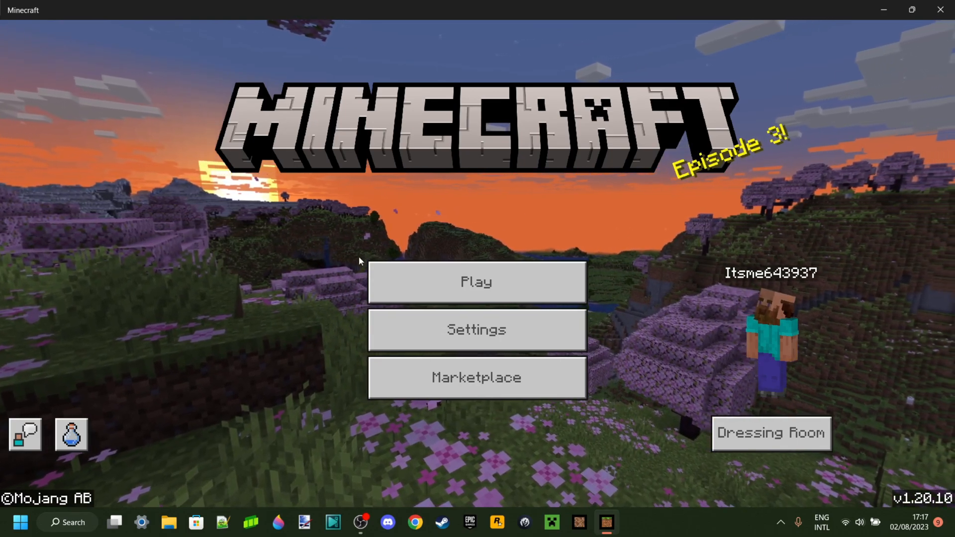
Step: From Play, open the edit settings of the 'Copy of Redstone test 1.15 – 1.17' world
{"action": "left_click", "coordinate": [478, 282]}
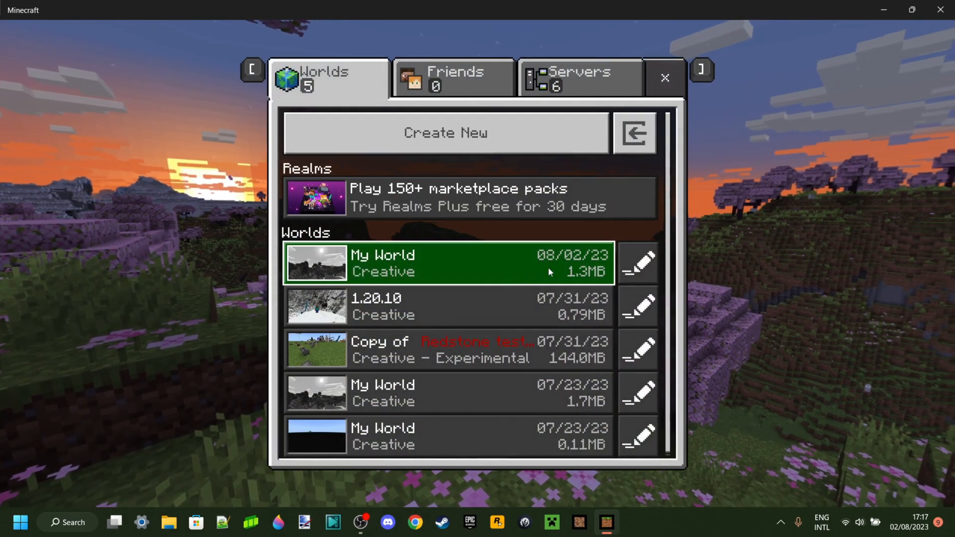
{"action": "mouse_move", "coordinate": [568, 282]}
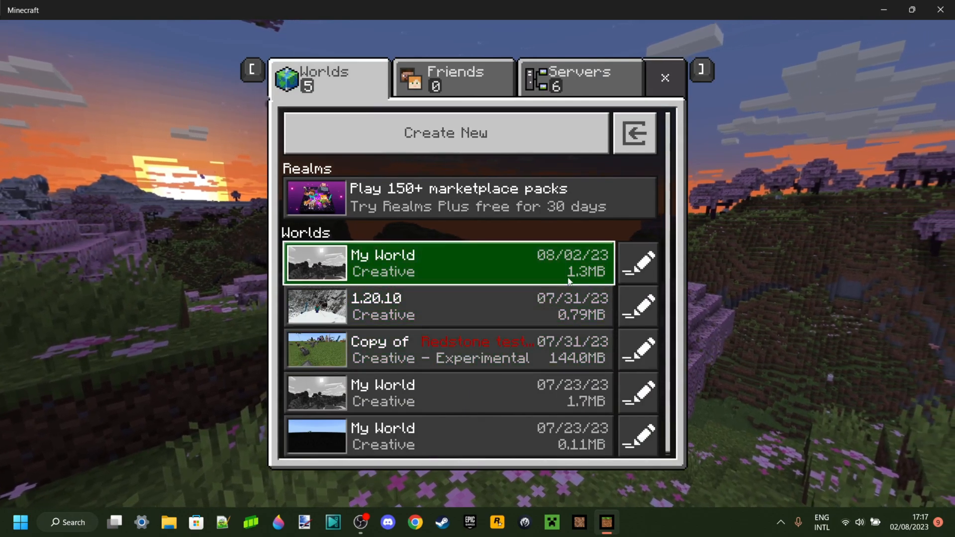
{"action": "left_click", "coordinate": [464, 393]}
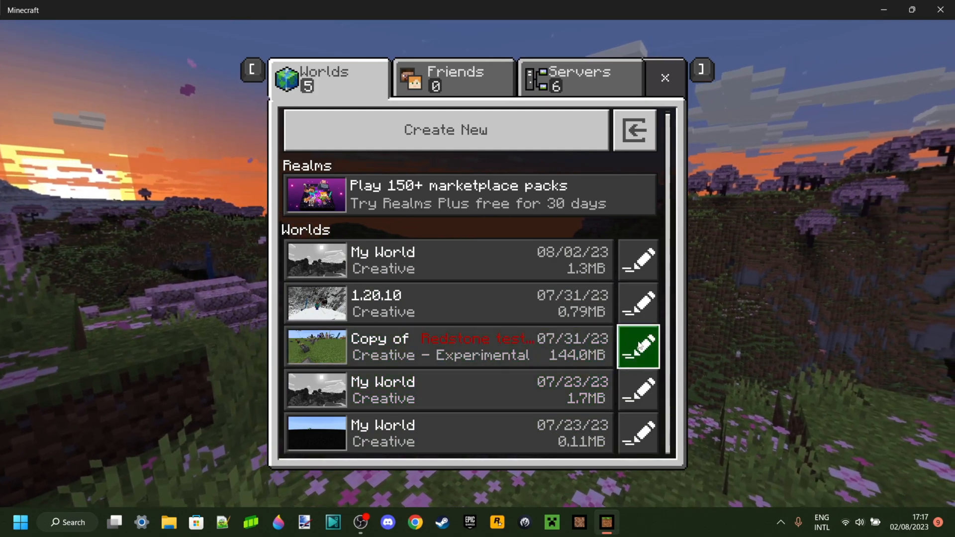
{"action": "left_click", "coordinate": [639, 347]}
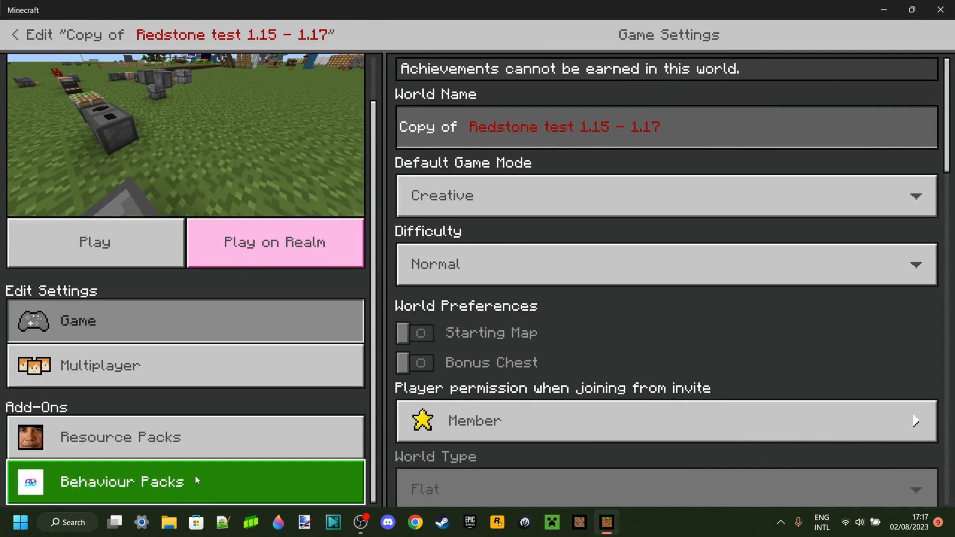
Step: Activate Itsme64's Better Villager Trades from My Packs, accepting the achievements-off warning
{"action": "left_click", "coordinate": [122, 482]}
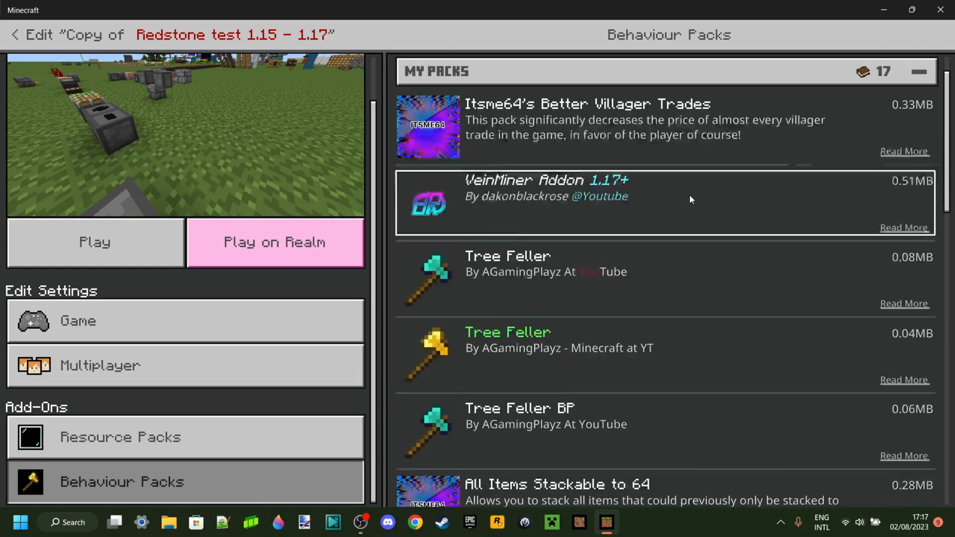
{"action": "scroll", "scroll_direction": "down", "scroll_amount": 3}
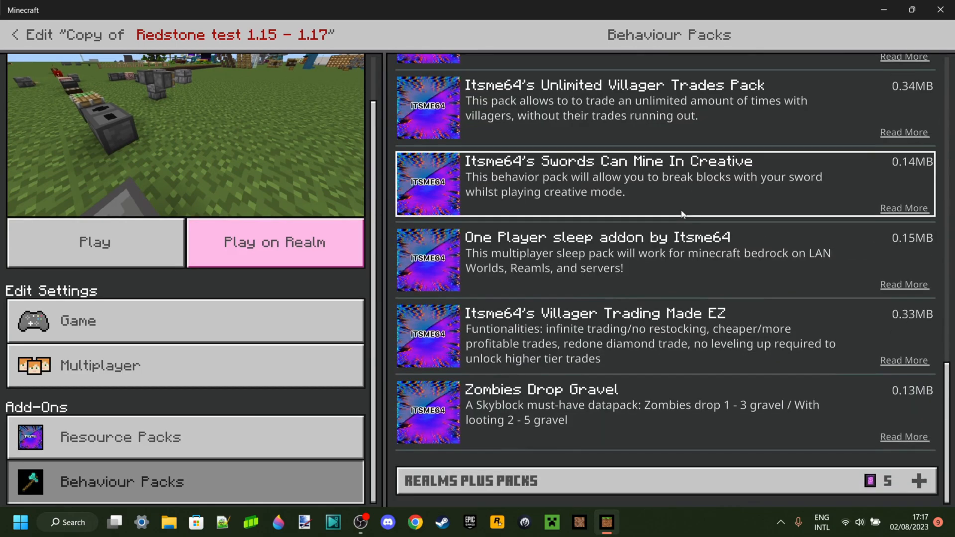
{"action": "scroll", "scroll_direction": "down", "scroll_amount": 3}
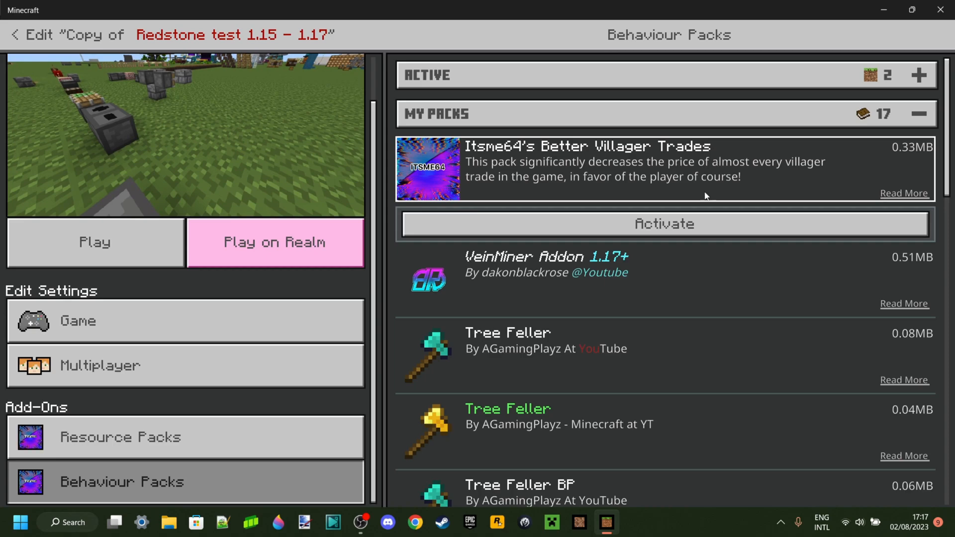
{"action": "left_click", "coordinate": [665, 224]}
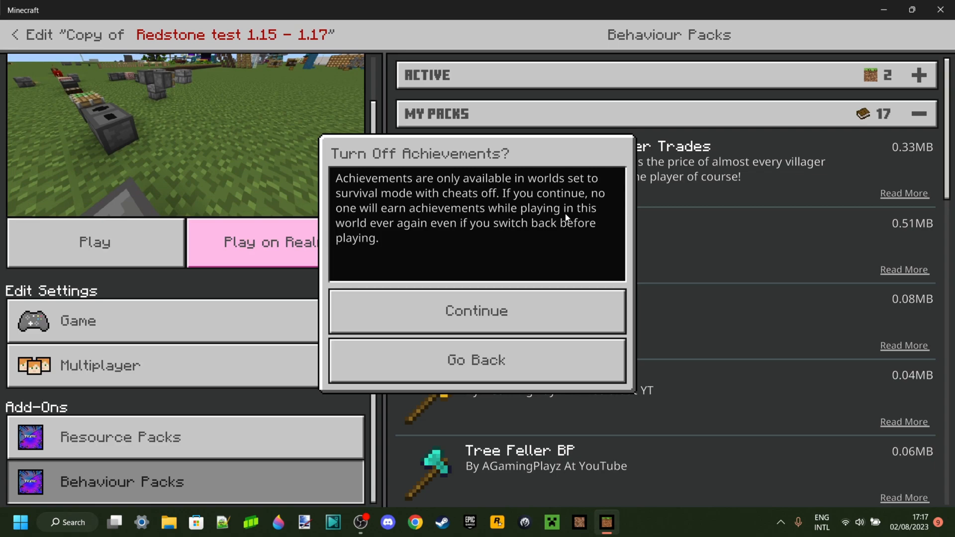
{"action": "left_click", "coordinate": [475, 310]}
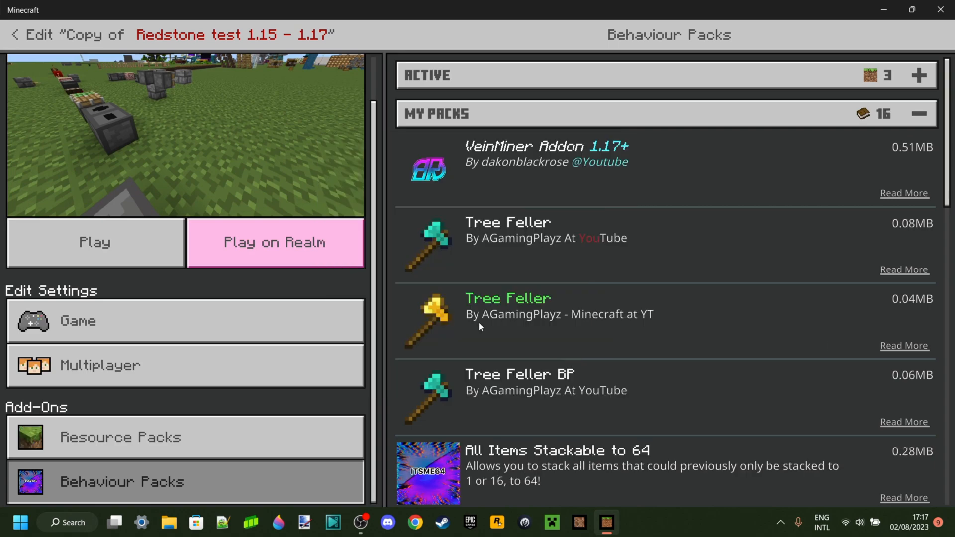
{"action": "left_click", "coordinate": [668, 75]}
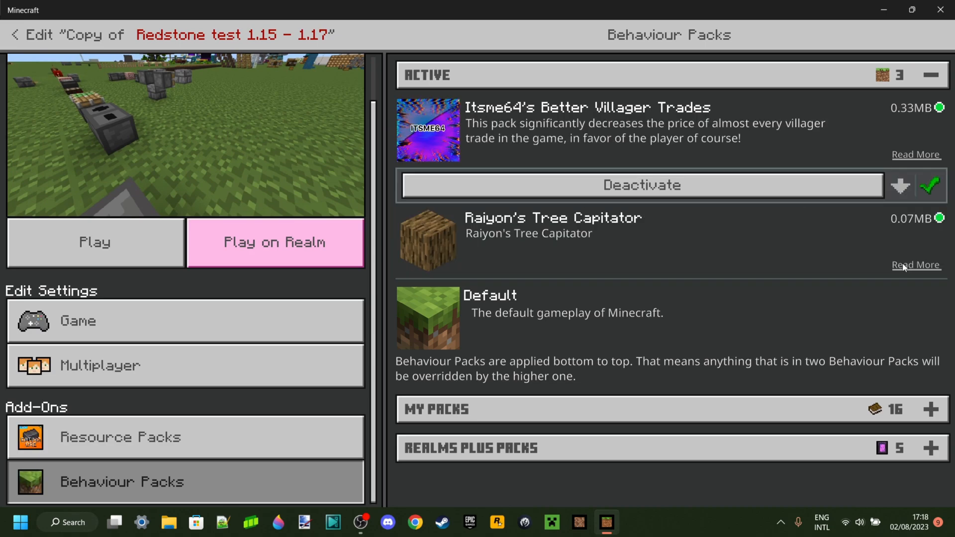
Step: Deactivate Raiyon's Tree Capitator, confirm the warning, and start loading the world
{"action": "left_click", "coordinate": [642, 185]}
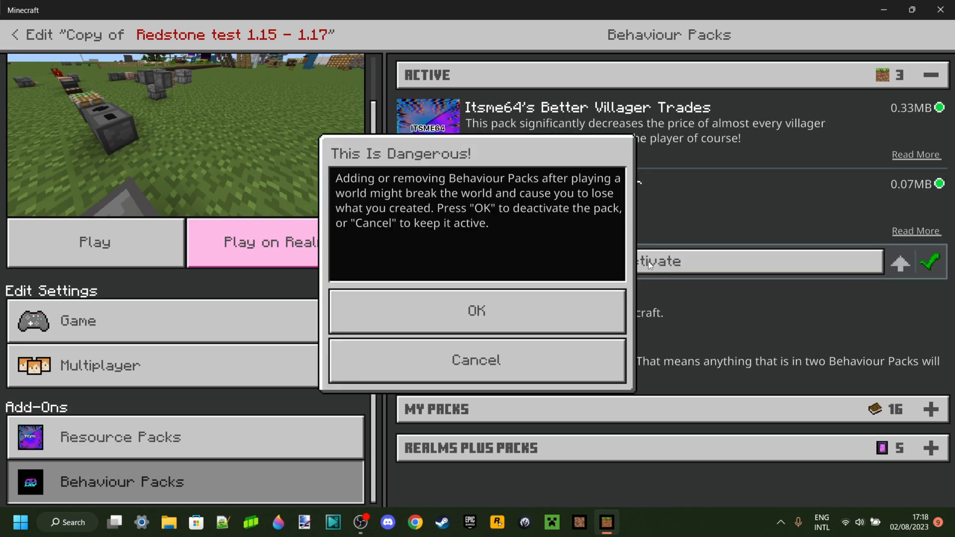
{"action": "left_click", "coordinate": [476, 310]}
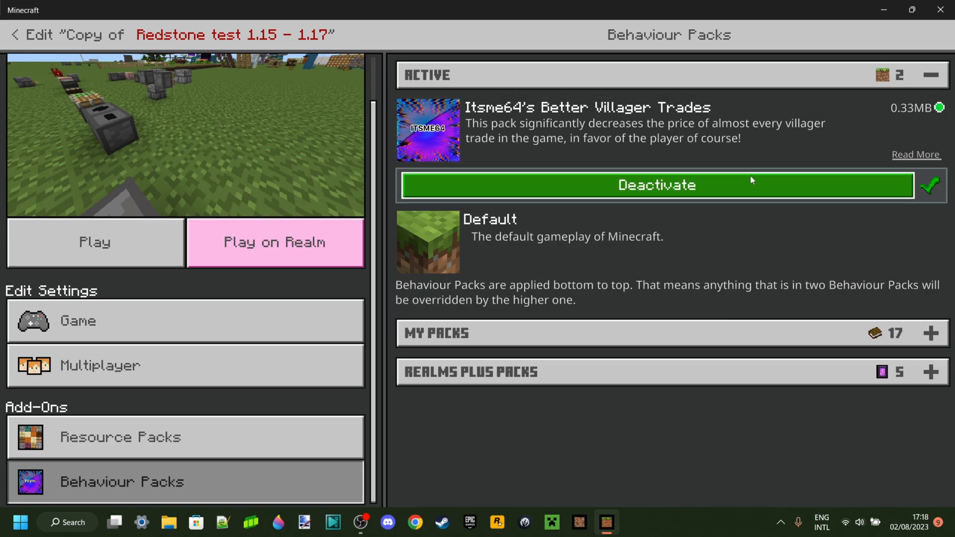
{"action": "mouse_move", "coordinate": [580, 99]}
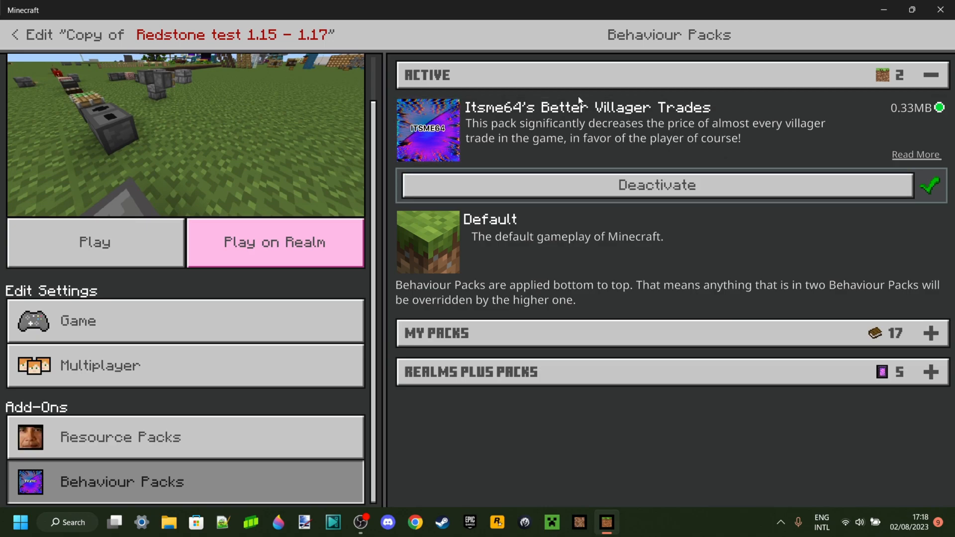
{"action": "mouse_move", "coordinate": [136, 239]}
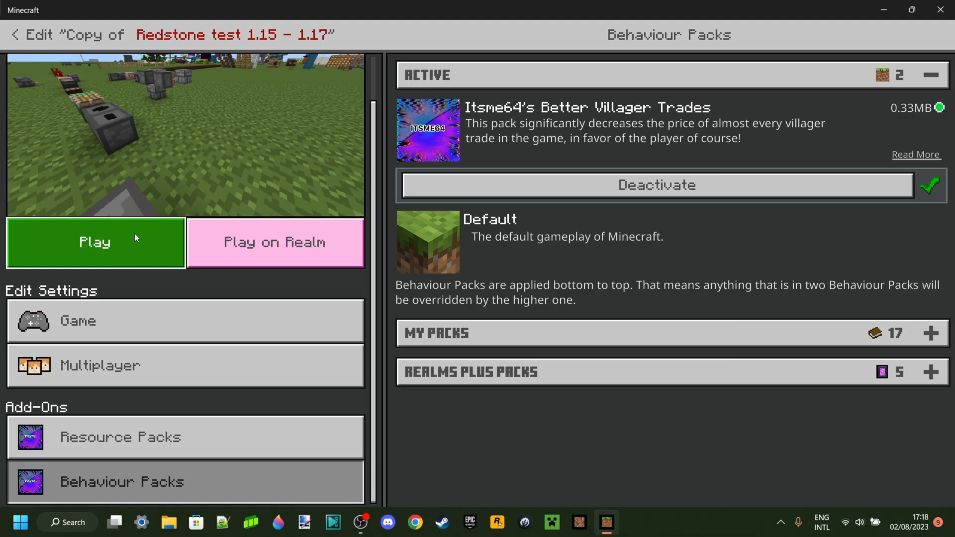
{"action": "left_click", "coordinate": [94, 242]}
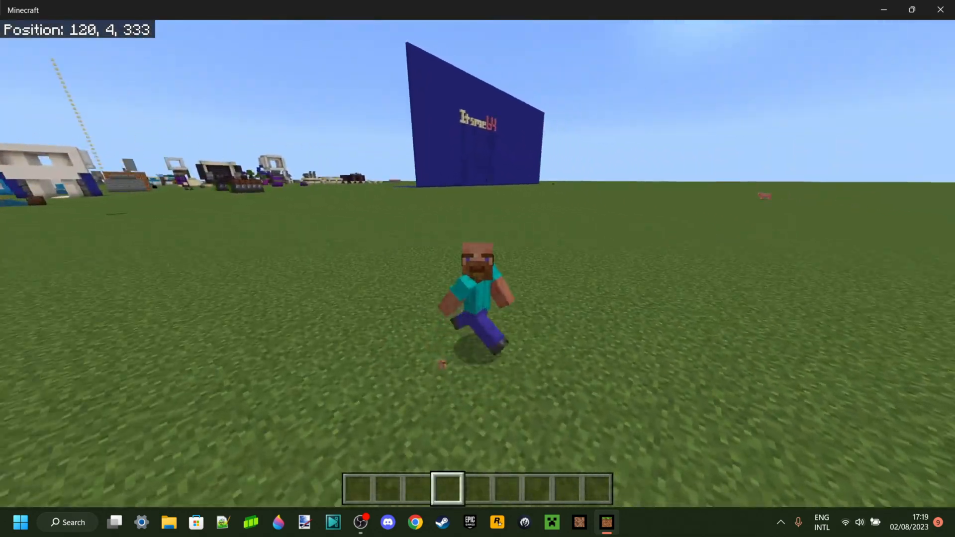
Step: Walk the character across the grass field near the large Itsme64 sign
{"action": "key", "text": "w"}
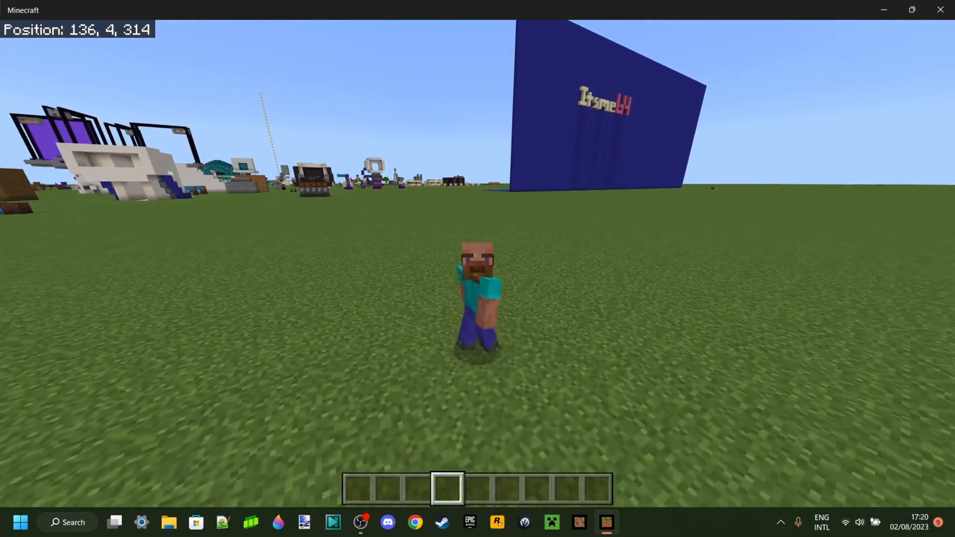
{"action": "key", "text": "w"}
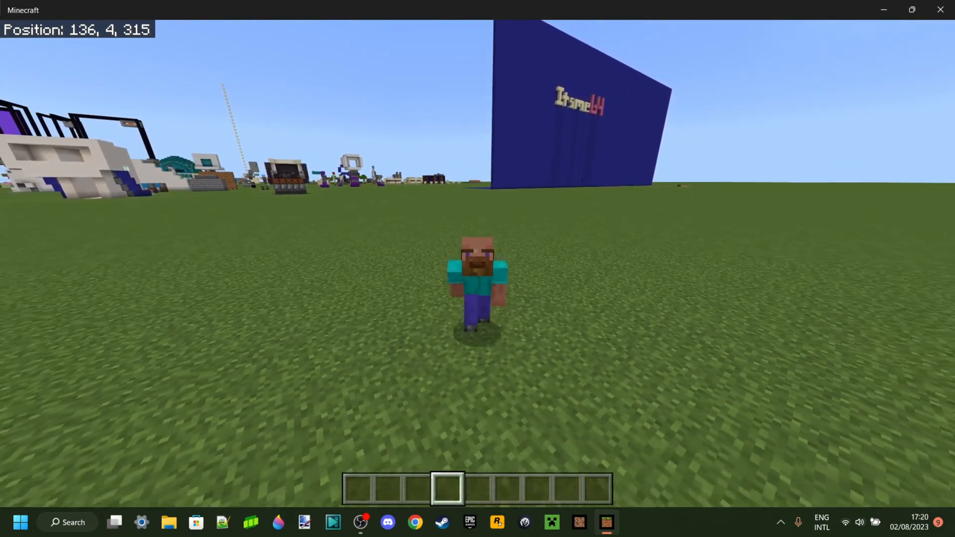
{"action": "key", "text": "w"}
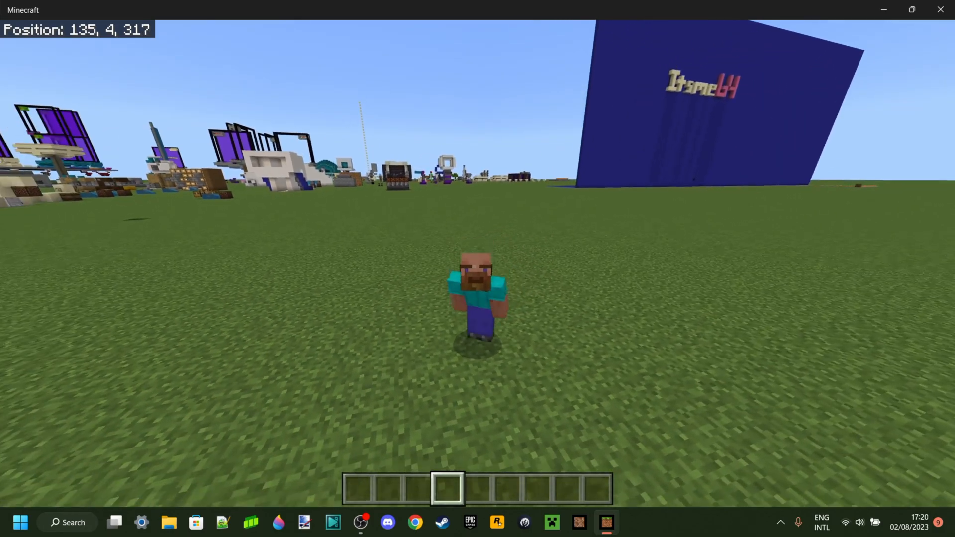
{"action": "key", "text": "w"}
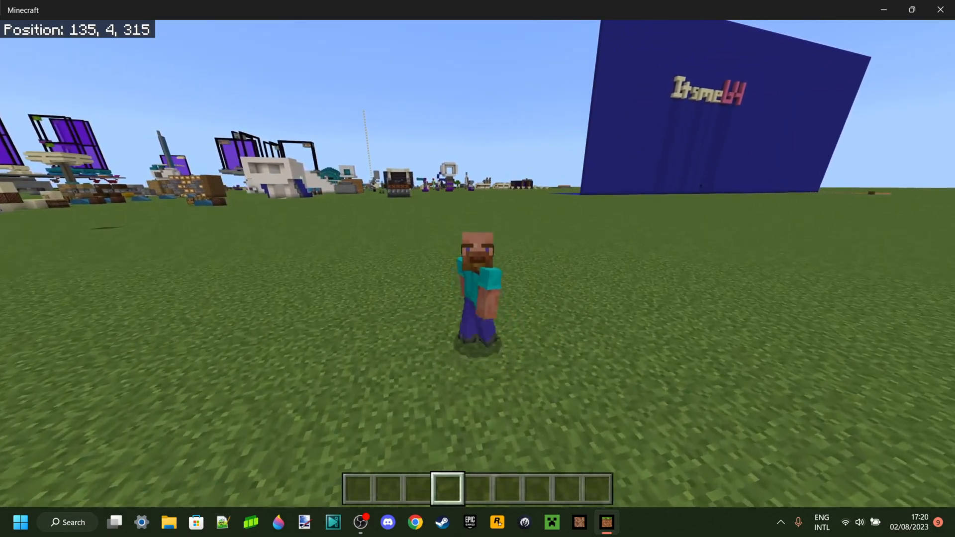
{"action": "key", "text": "w"}
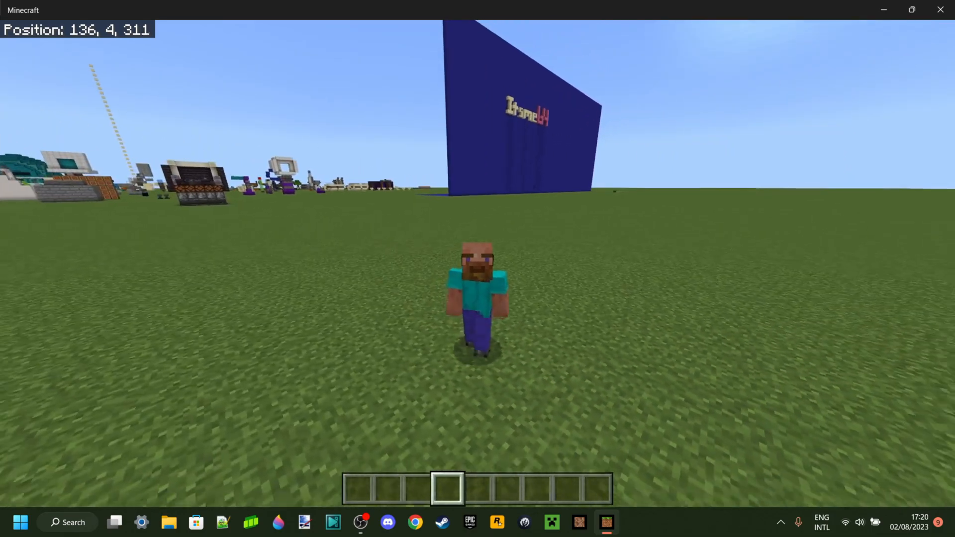